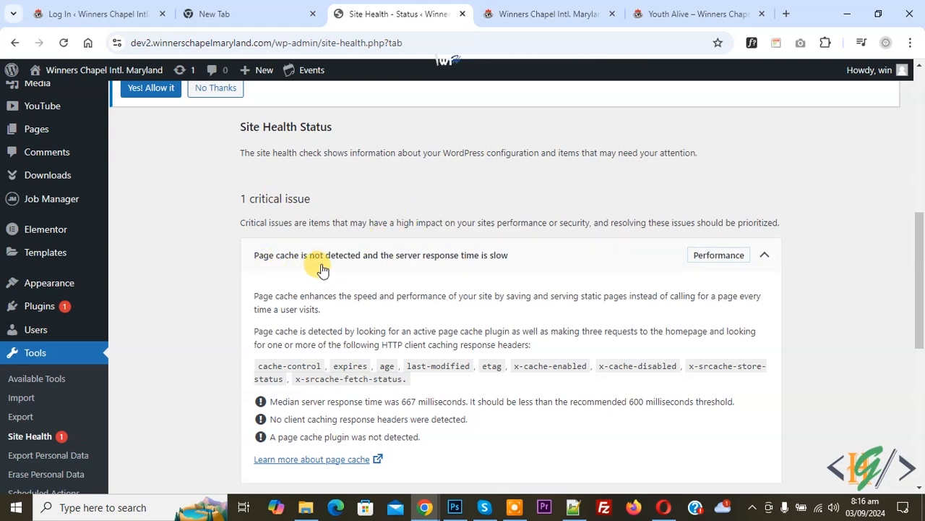
mouse_move(425, 271)
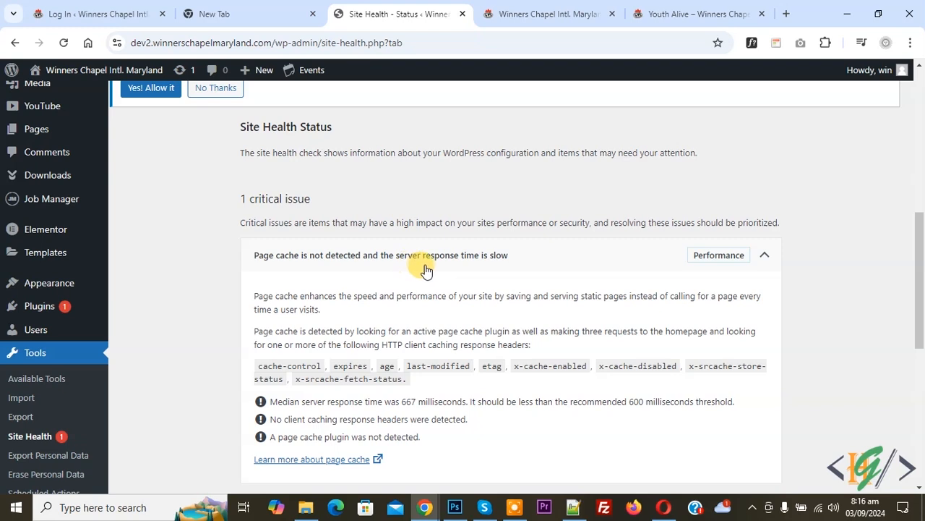
mouse_move(492, 263)
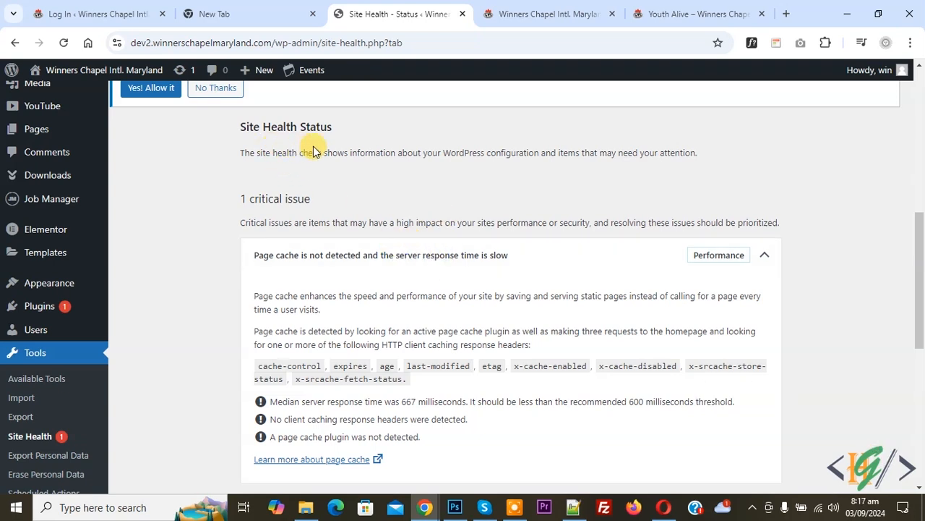
mouse_move(433, 214)
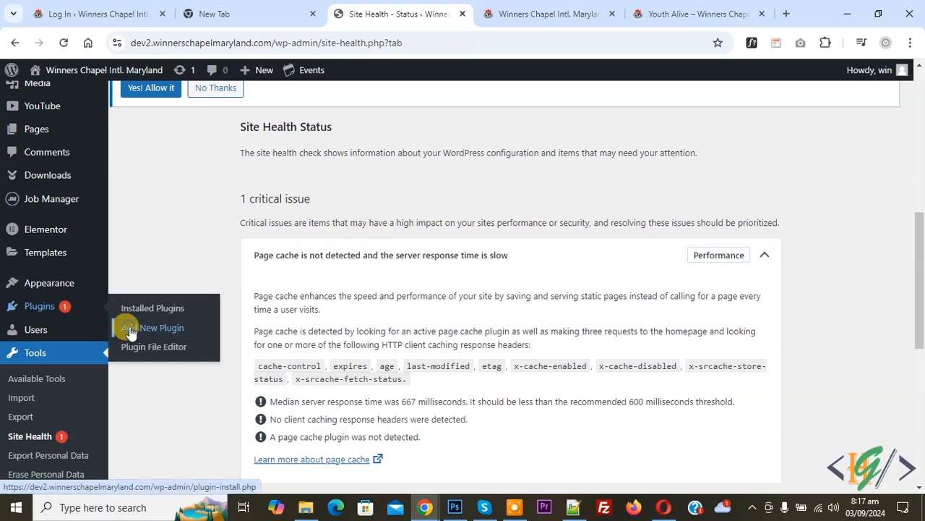
Search Add New Plugin for 'WP-Optimize', install it and activate it
click(162, 327)
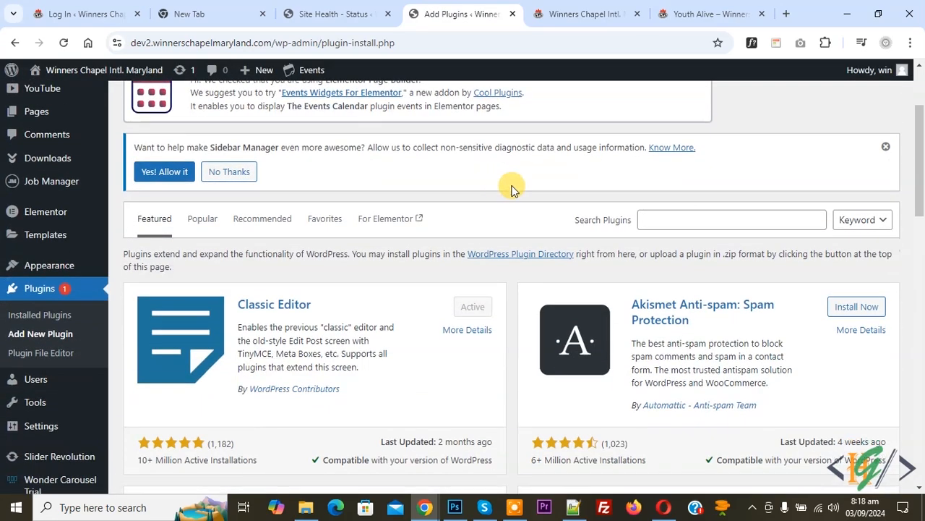
text(WP-Optimize)
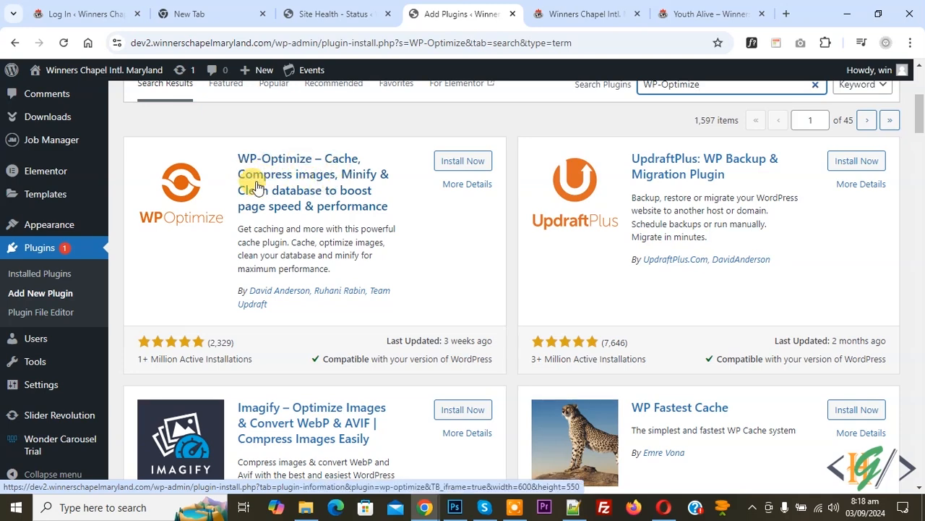
mouse_move(318, 185)
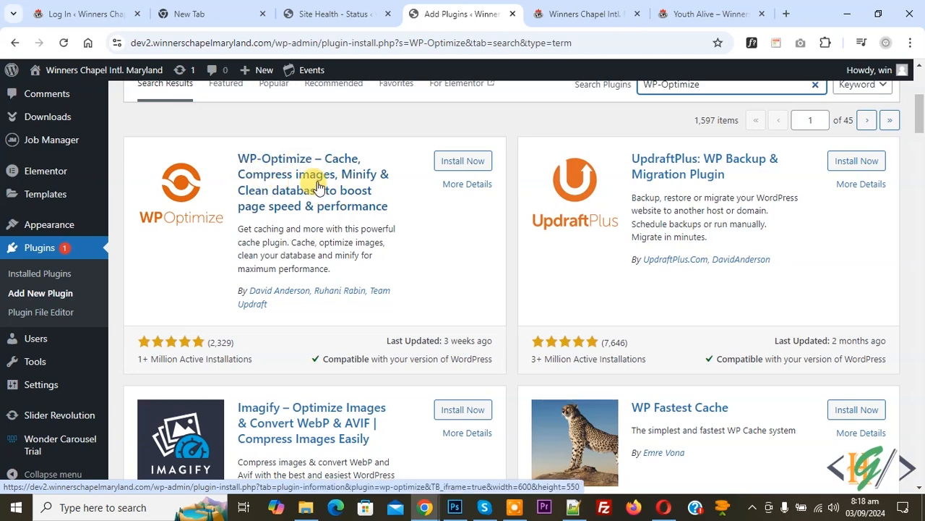
click(462, 161)
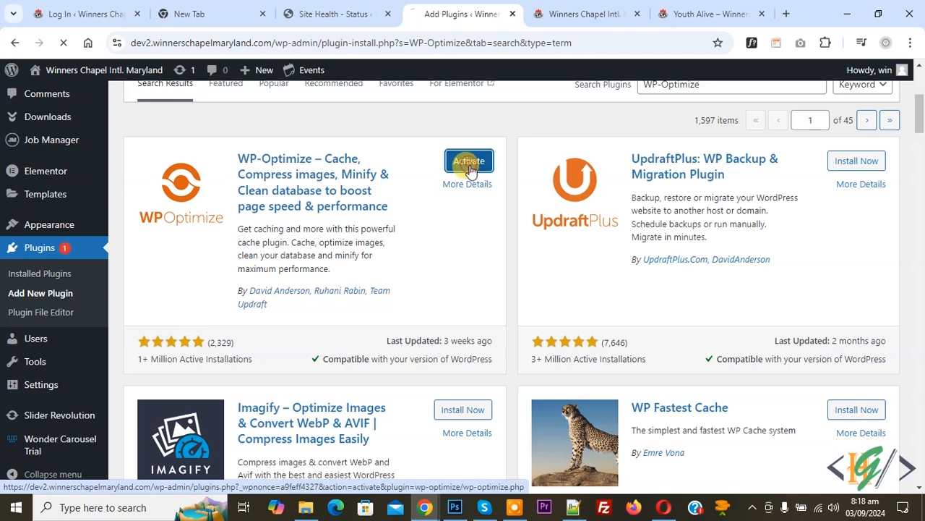
click(468, 161)
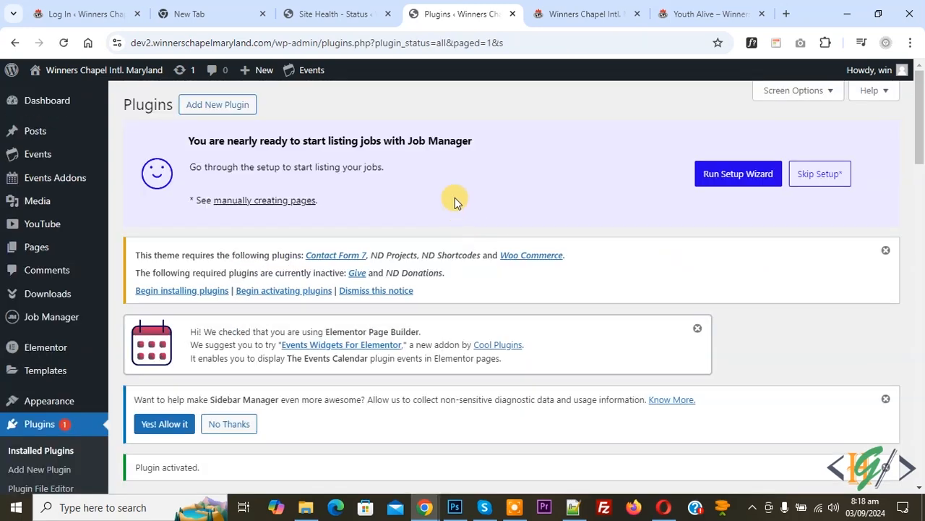
Go to WP-Optimize's Cache settings page from the admin sidebar submenu
scroll(down, 3)
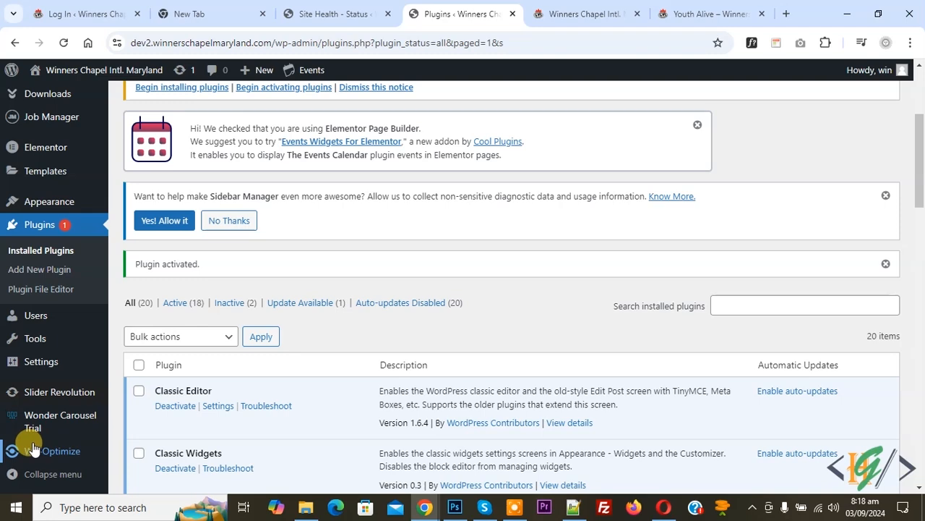
click(52, 451)
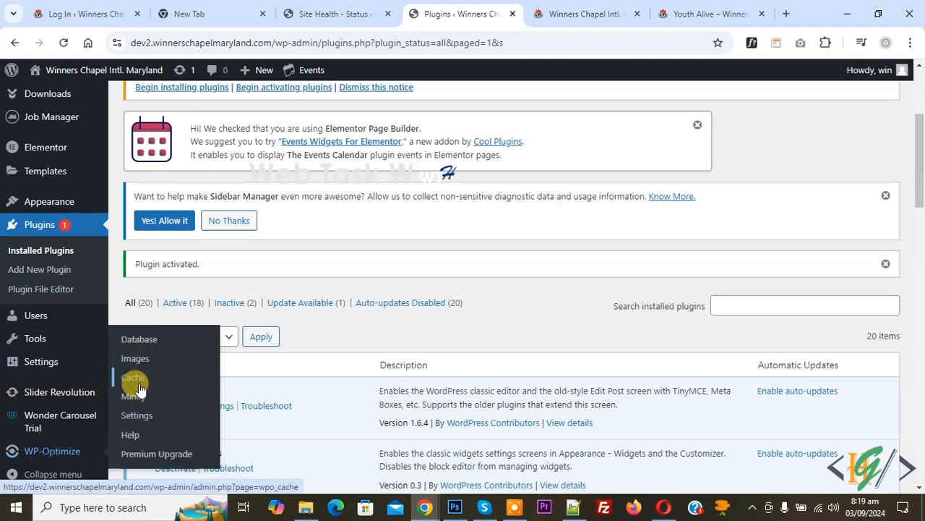
click(133, 378)
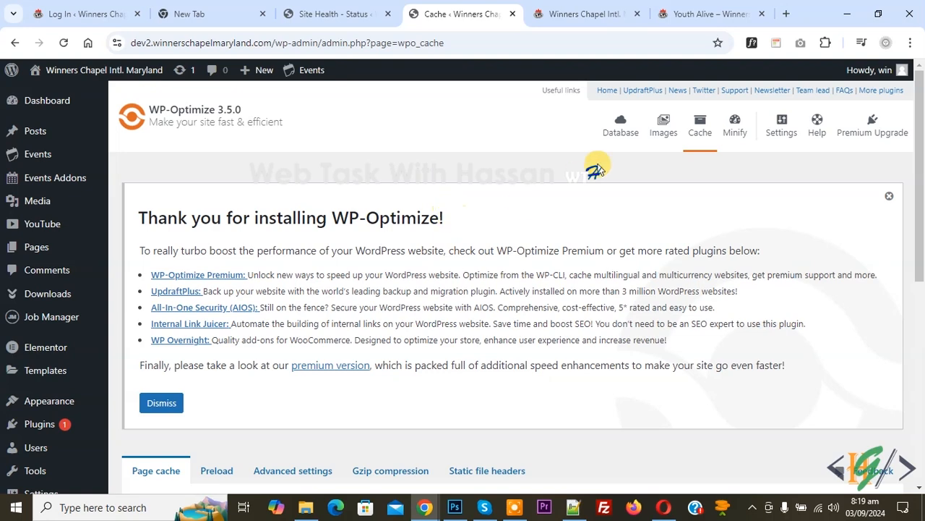
Turn on Enable page caching and save the cache settings successfully
scroll(down, 3)
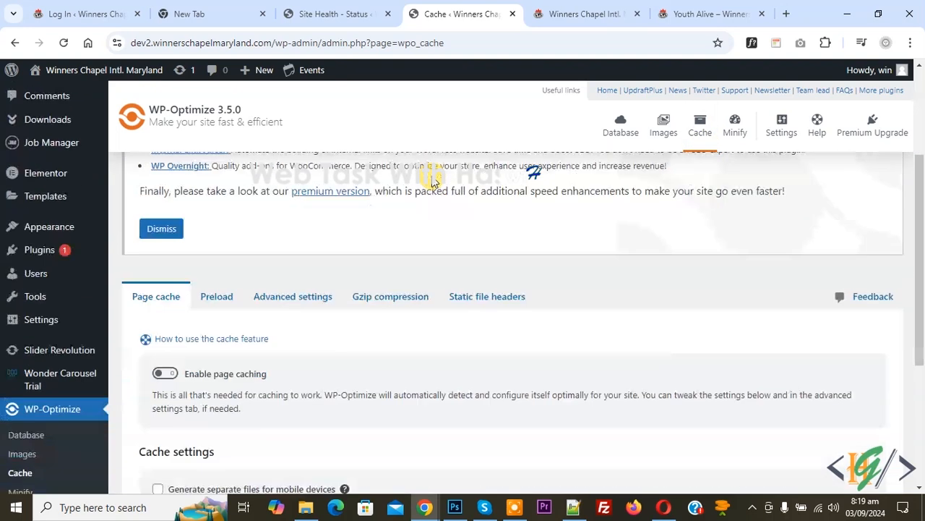
scroll(down, 3)
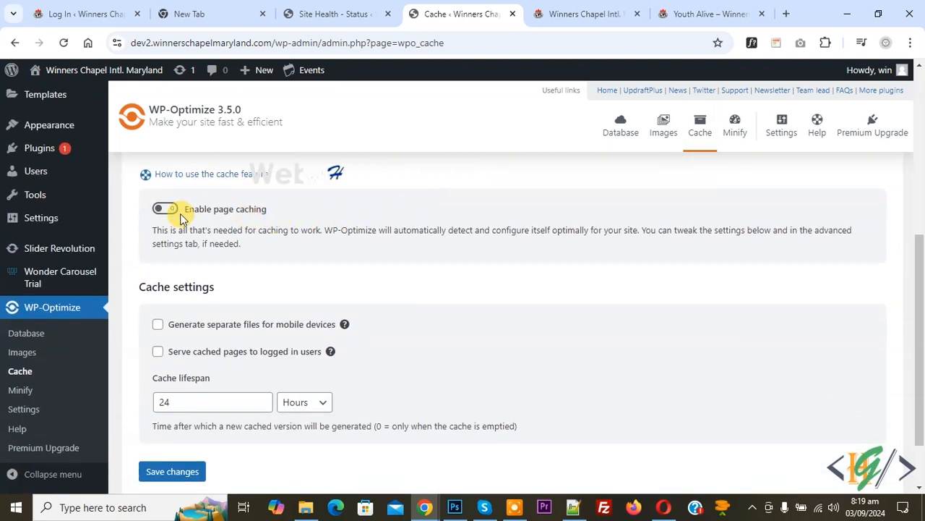
click(165, 209)
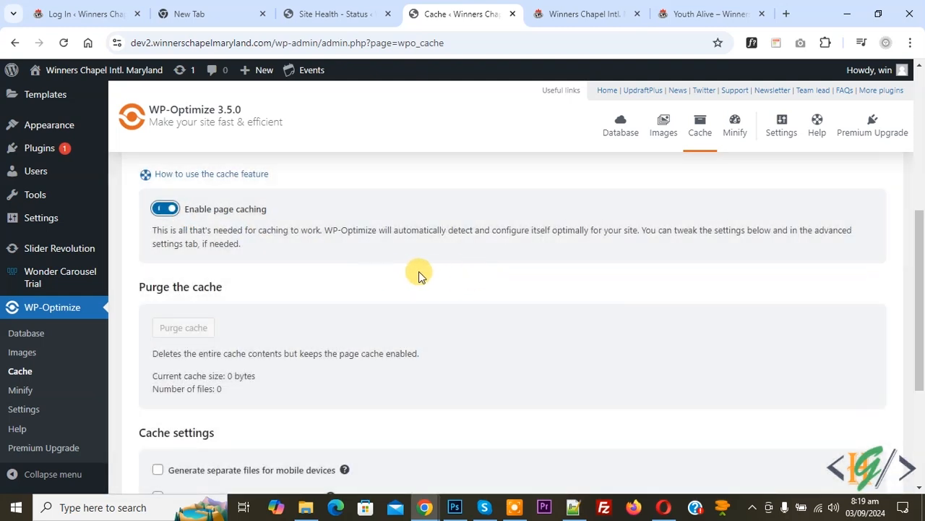
scroll(down, 3)
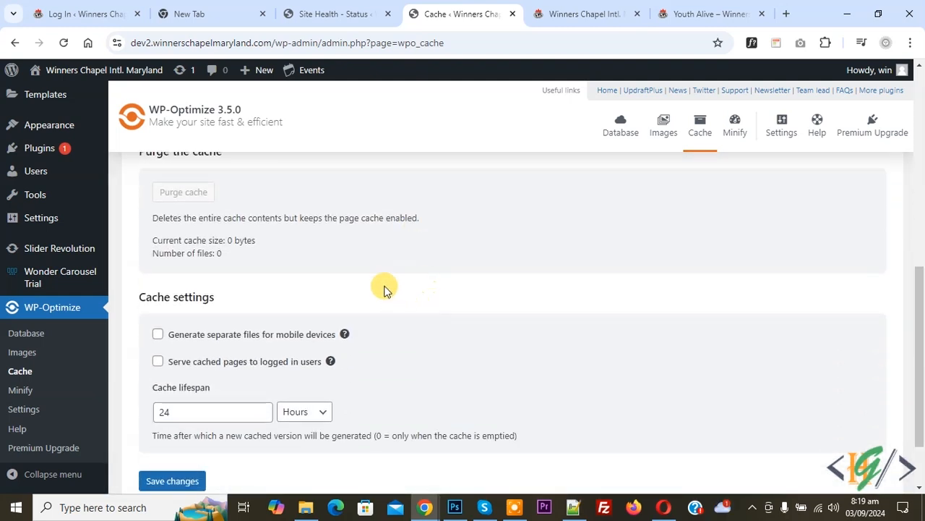
mouse_move(223, 347)
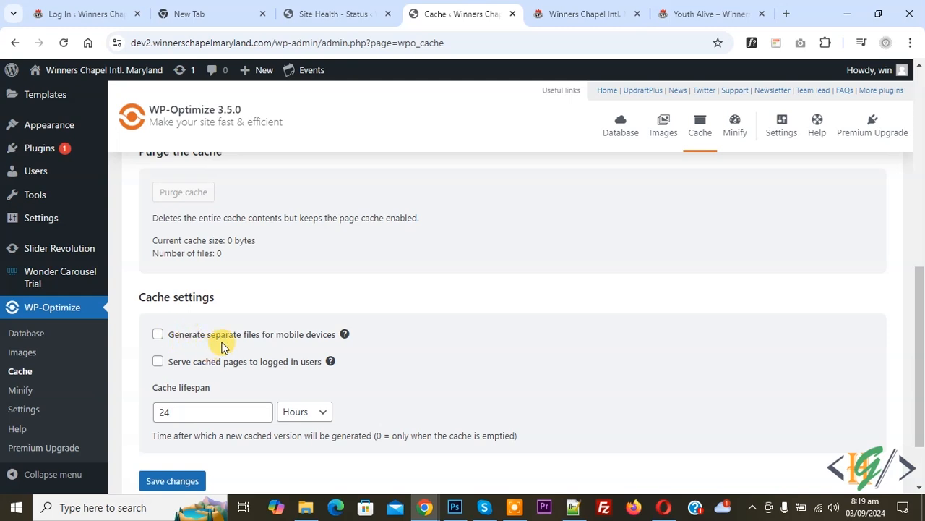
mouse_move(361, 325)
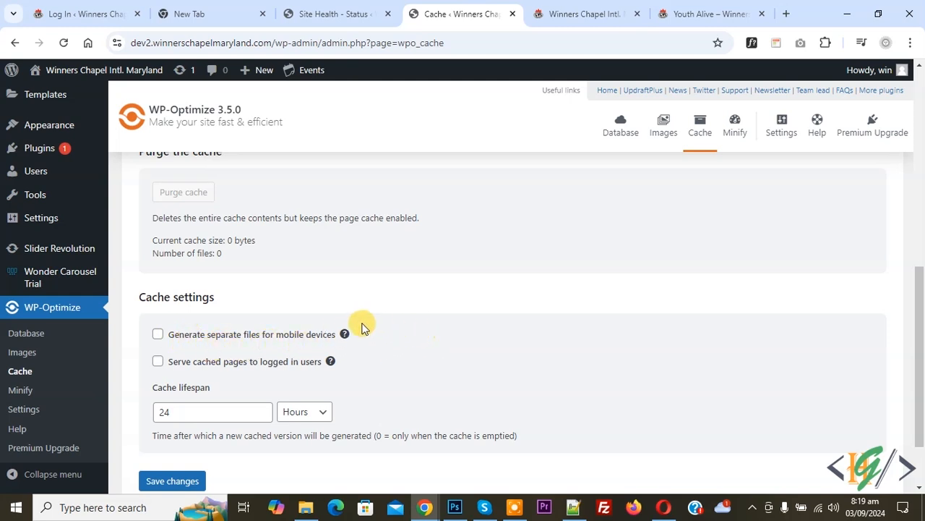
click(172, 480)
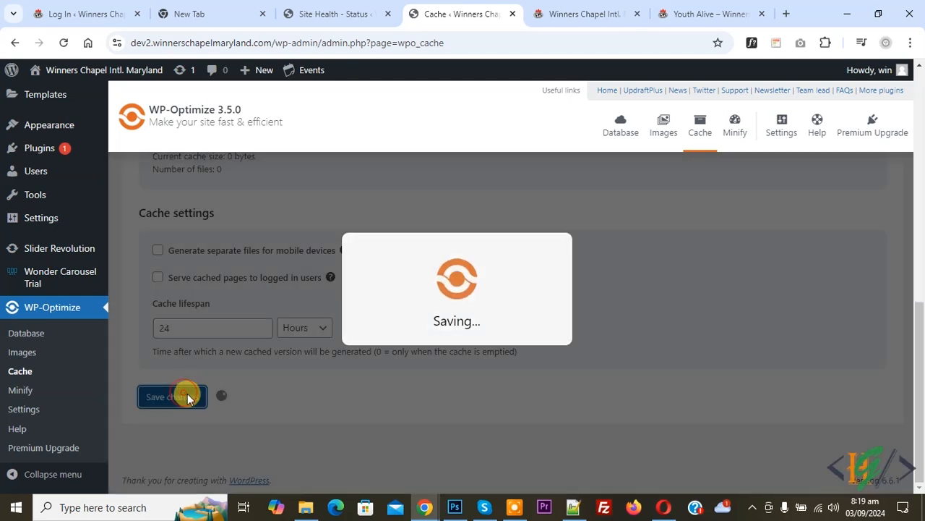
click(172, 397)
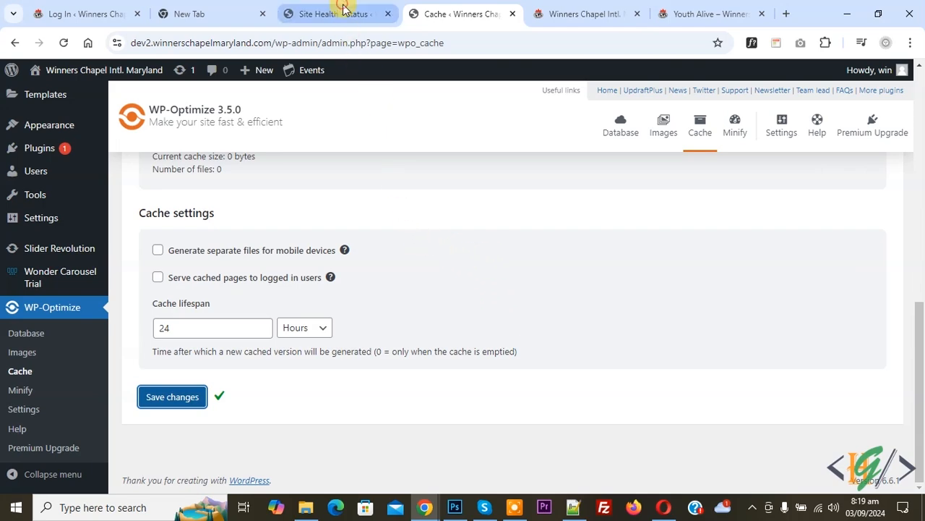
Return to Site Health and confirm 'Page cache is detected and the server response time is good' under passed tests
click(332, 15)
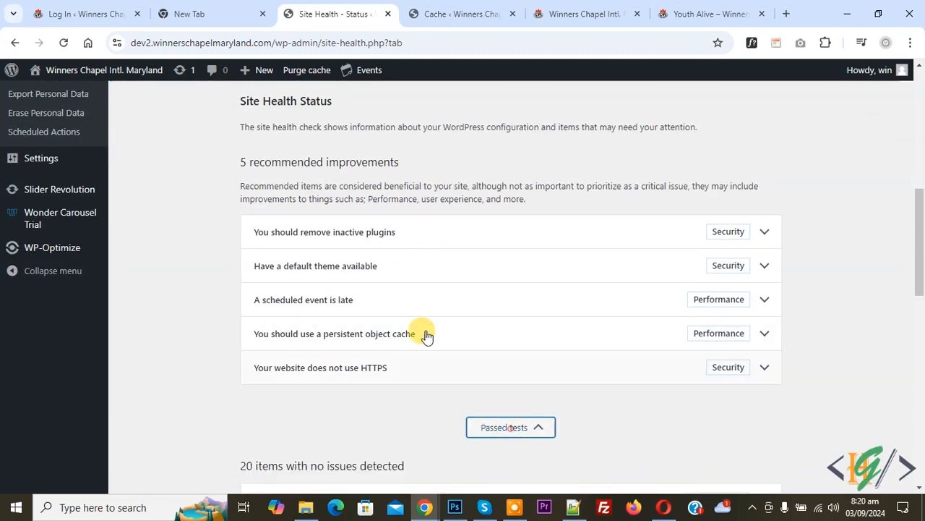
scroll(down, 3)
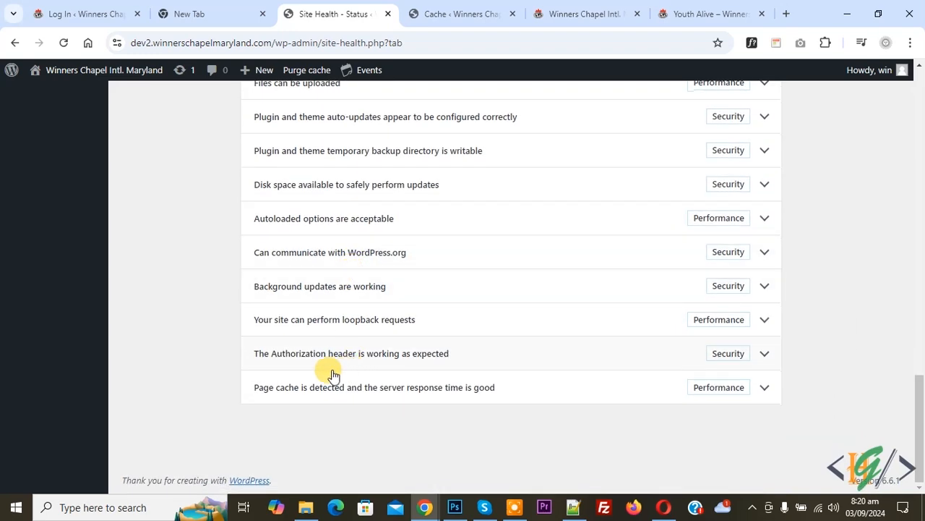
mouse_move(334, 397)
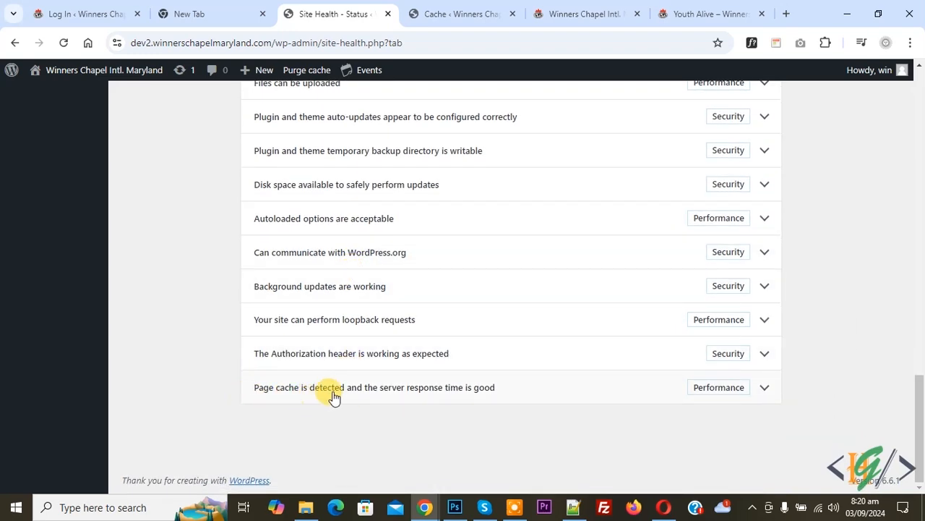
mouse_move(492, 397)
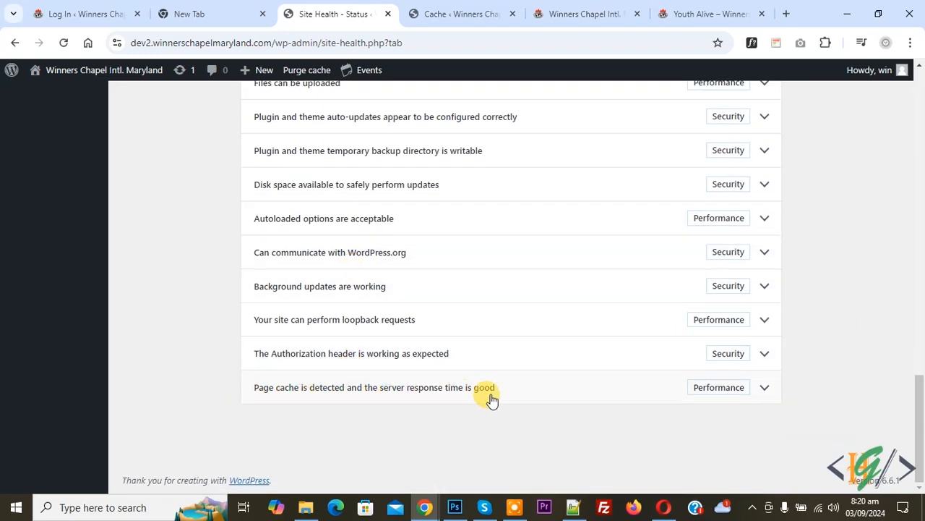
mouse_move(423, 393)
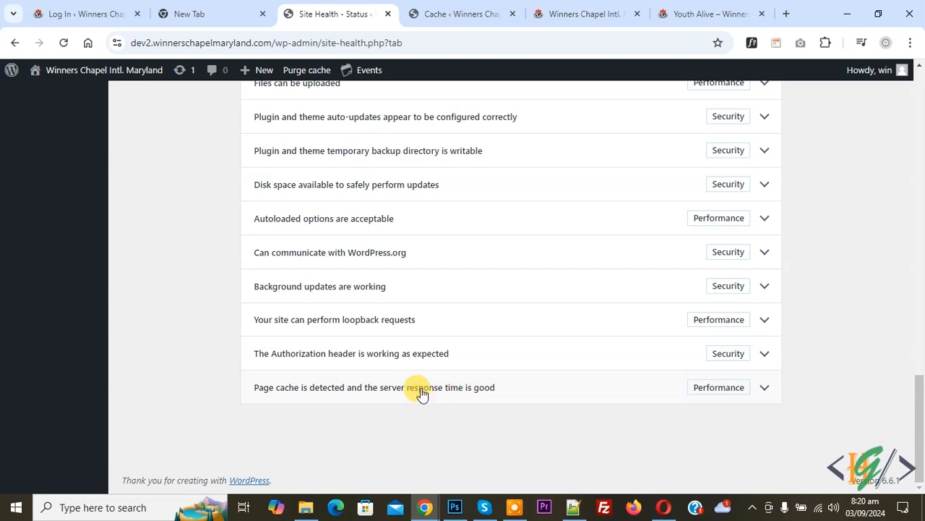
mouse_move(476, 399)
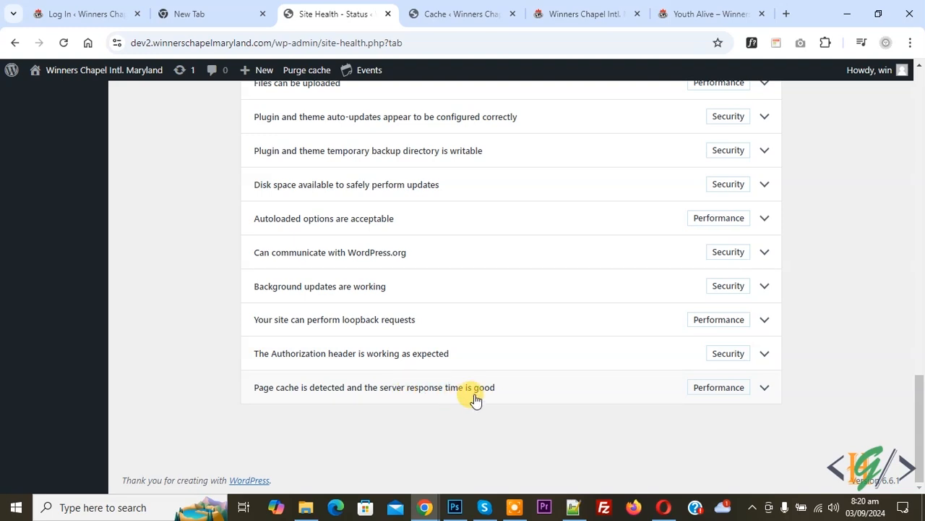
mouse_move(489, 405)
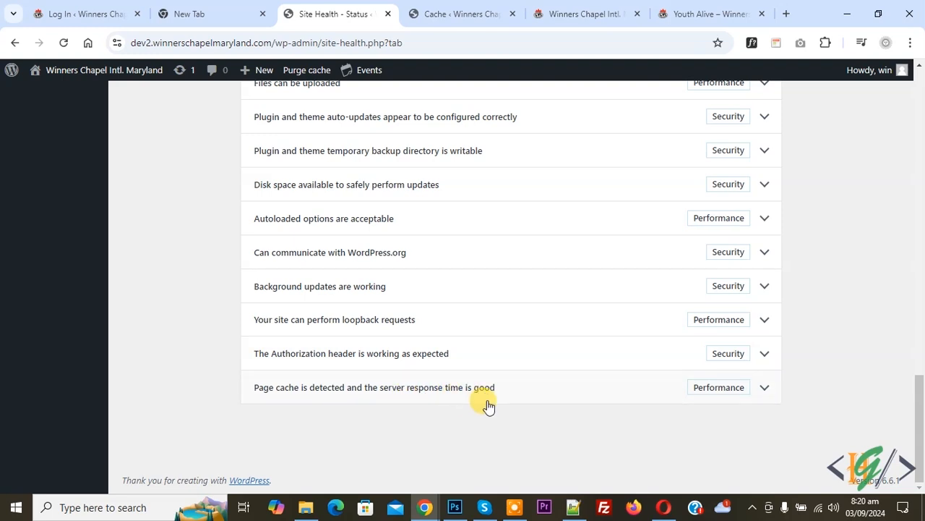